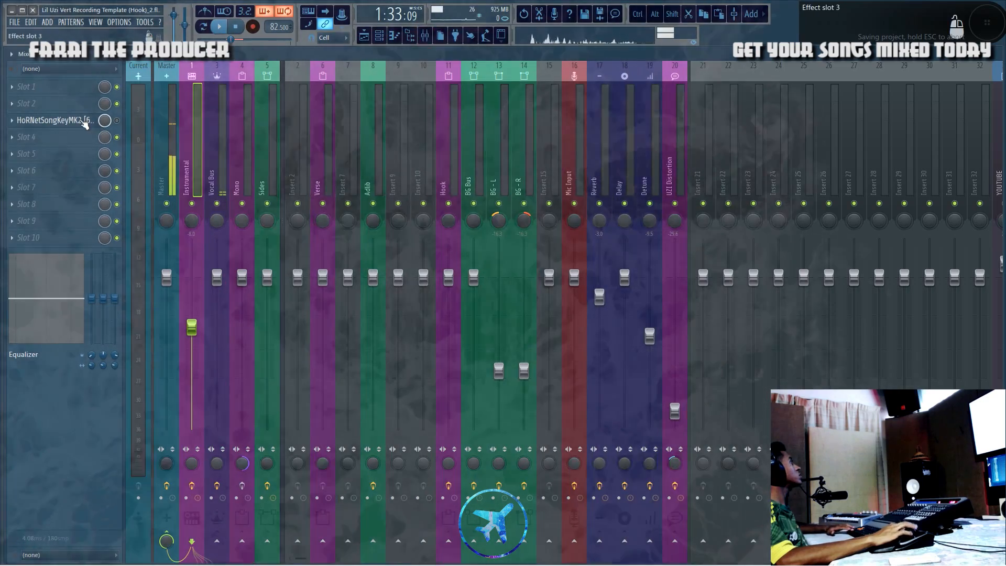
# Open HoRNet SongKey MK2 on the Instrumental channel and move its window aside.
pyautogui.click(55, 120)
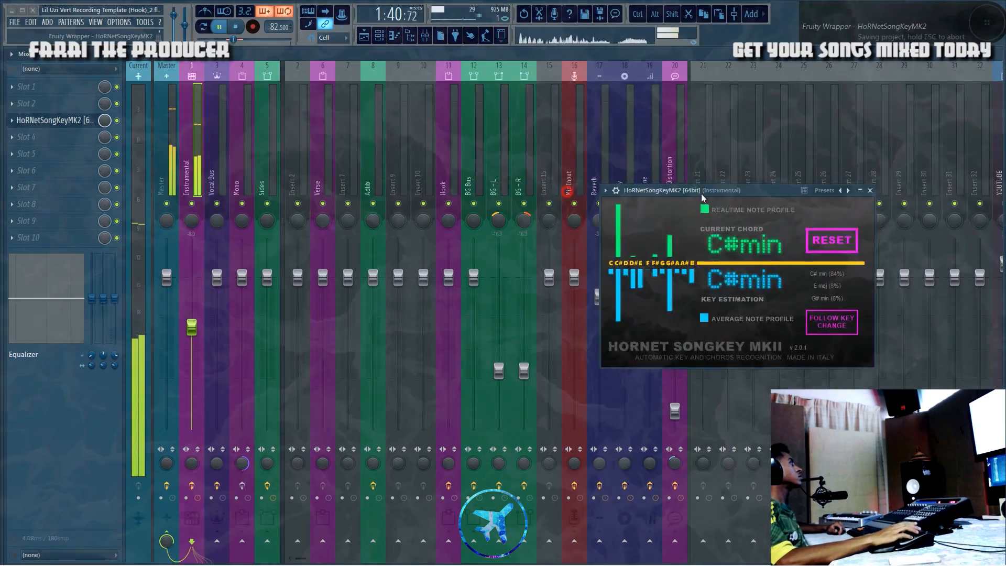
pyautogui.moveTo(663, 190); pyautogui.dragTo(773, 118)
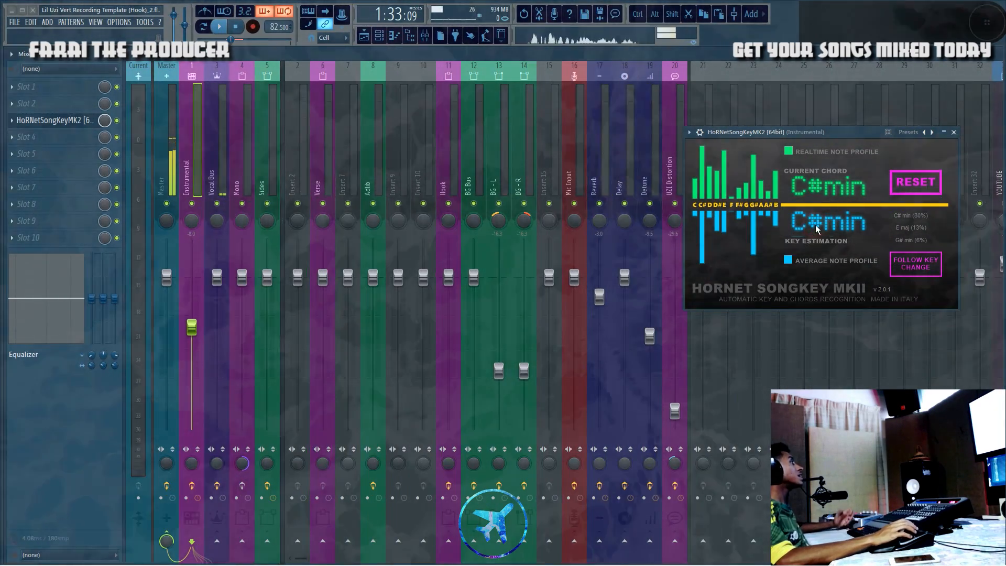
# Open the Pitcher auto-tune plugin on the Hook mixer channel.
pyautogui.click(448, 180)
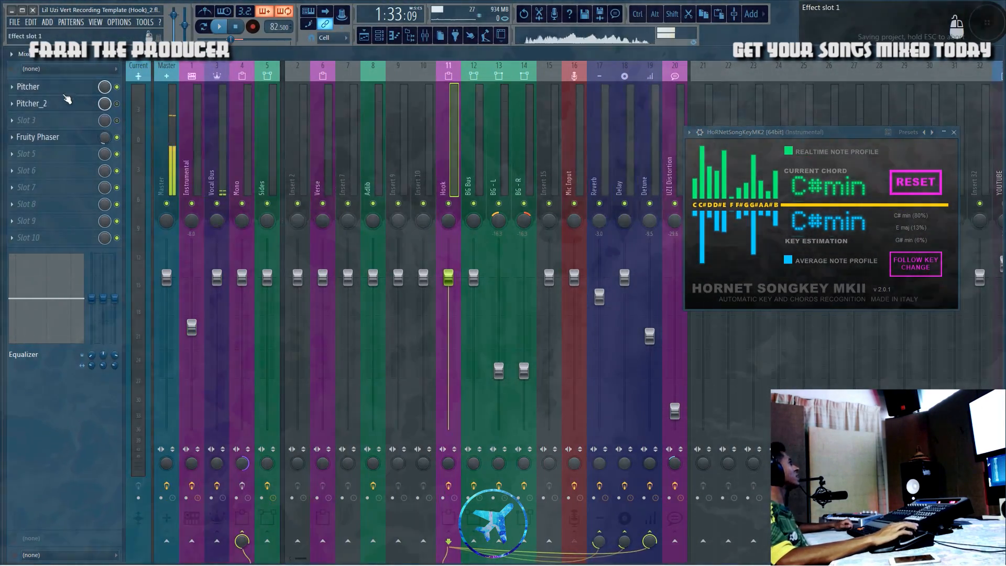
pyautogui.click(28, 86)
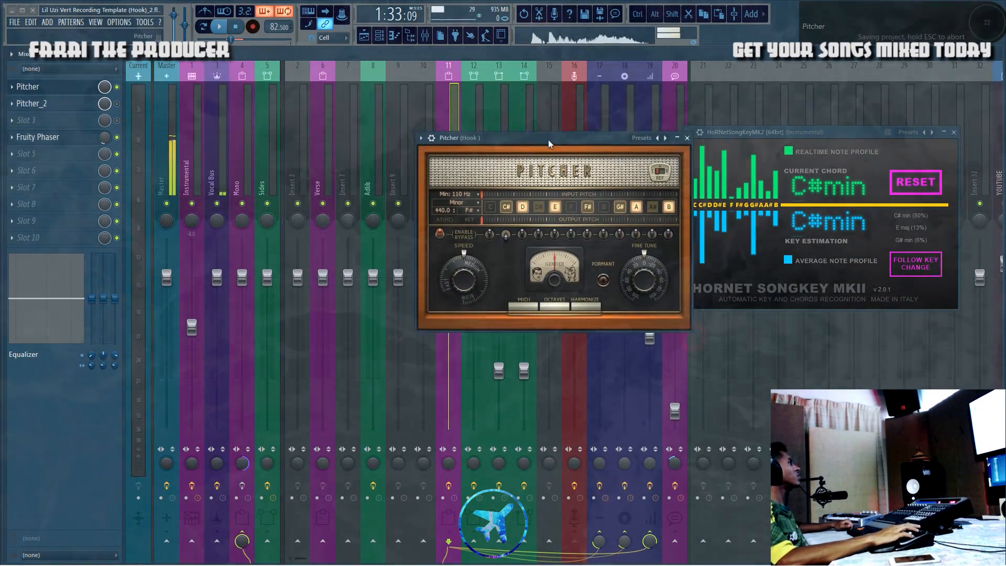
pyautogui.click(458, 211)
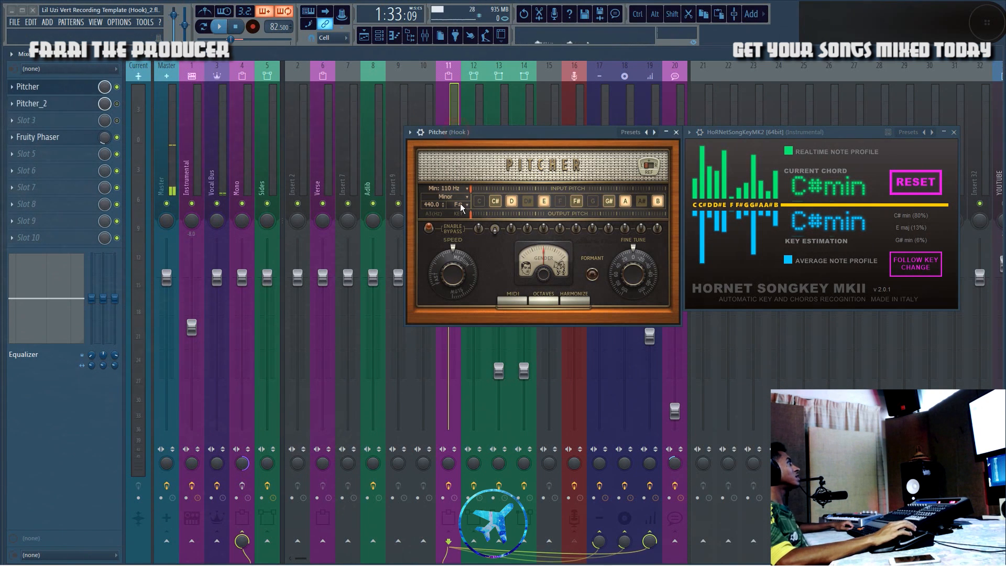
# Set Pitcher's key to C# with the Minor scale.
pyautogui.click(462, 200)
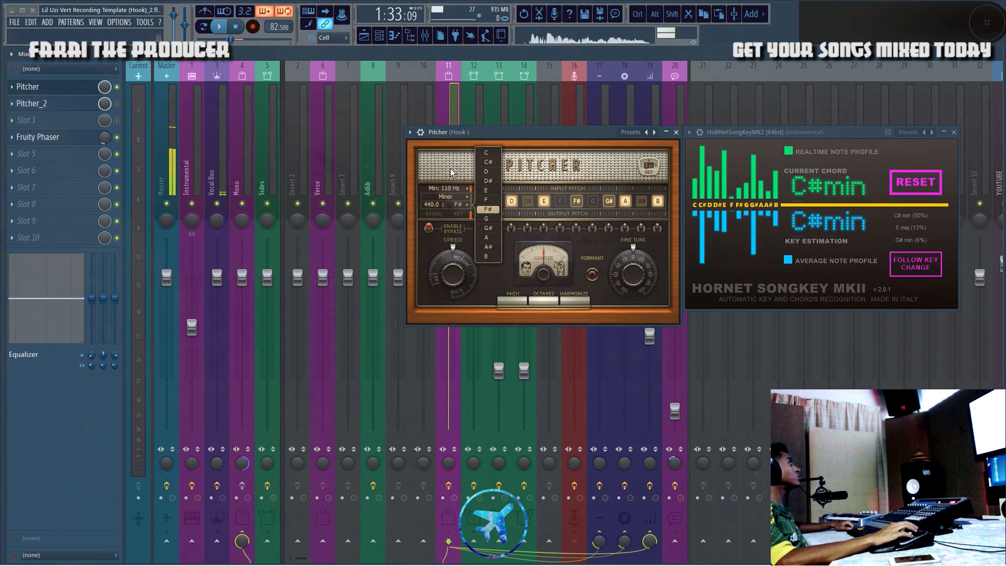
pyautogui.click(488, 208)
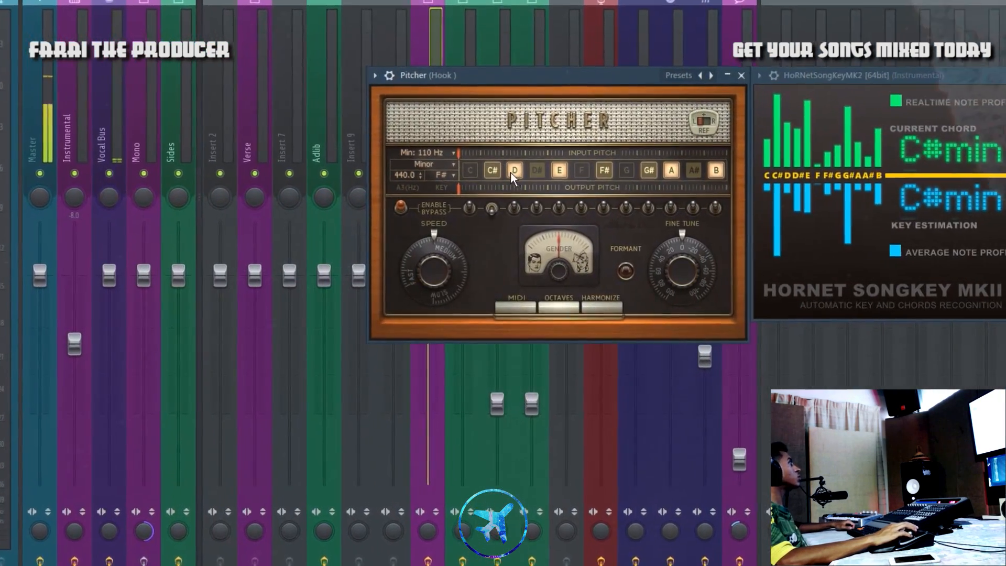
pyautogui.click(447, 175)
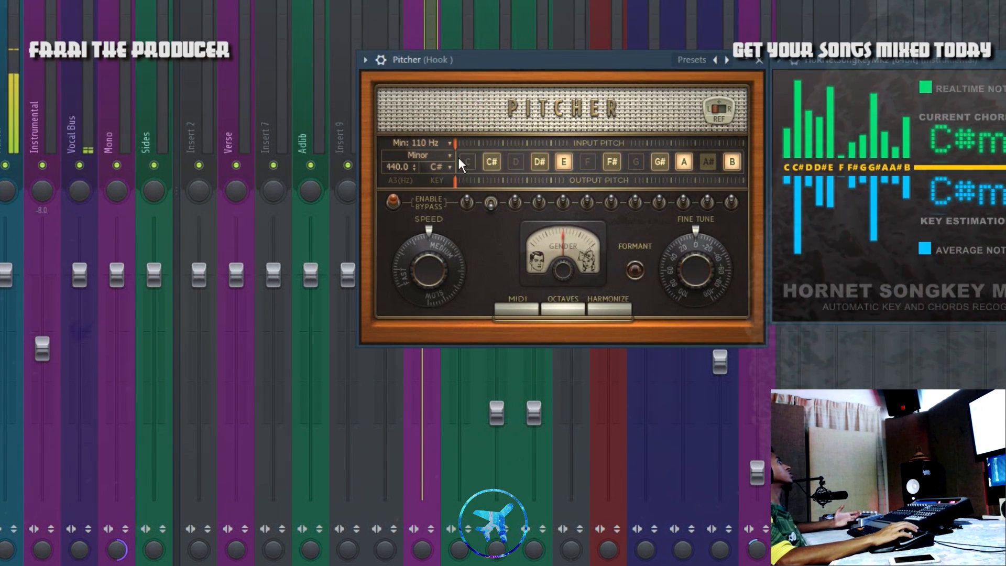
pyautogui.click(440, 167)
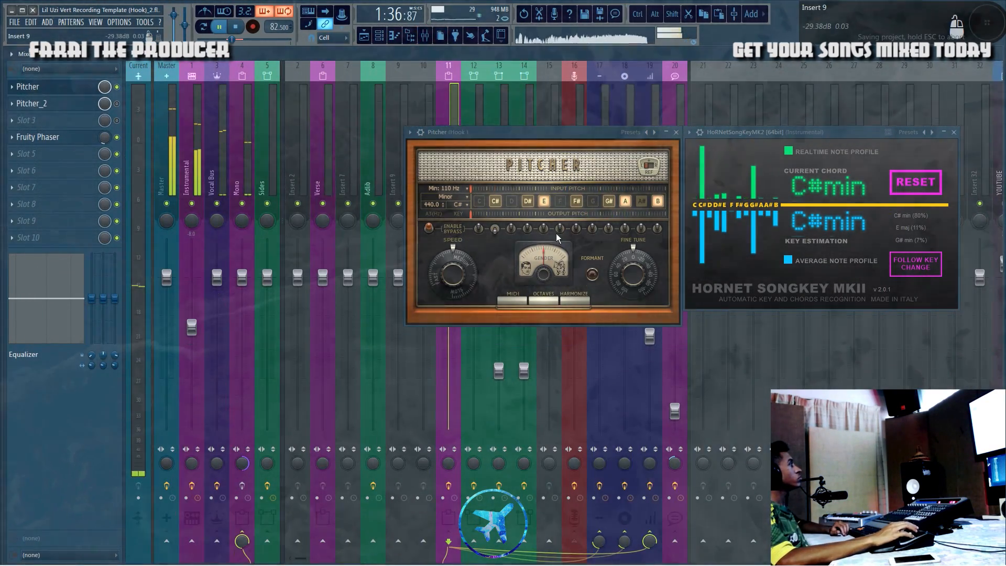
# Close the HoRNet SongKey MK2 window, leaving Pitcher open.
pyautogui.click(456, 204)
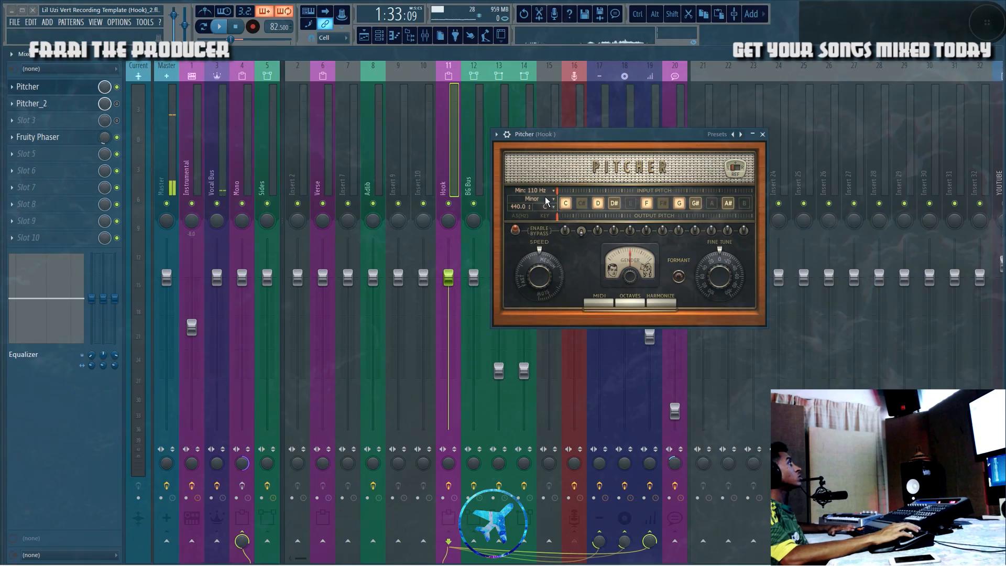
# Change the Hook channel's Pitcher key to F#, keeping the Minor scale.
pyautogui.click(219, 26)
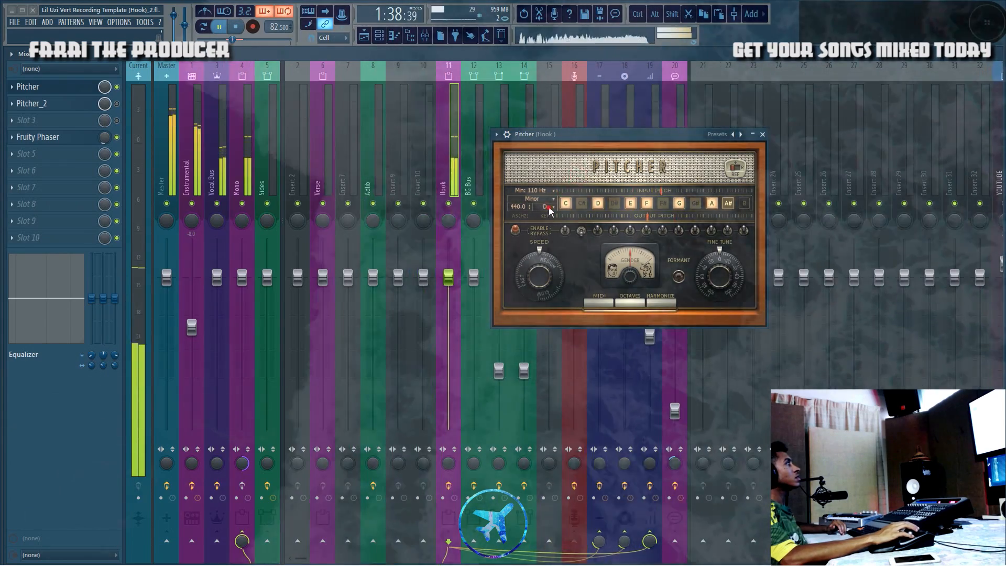
pyautogui.click(545, 206)
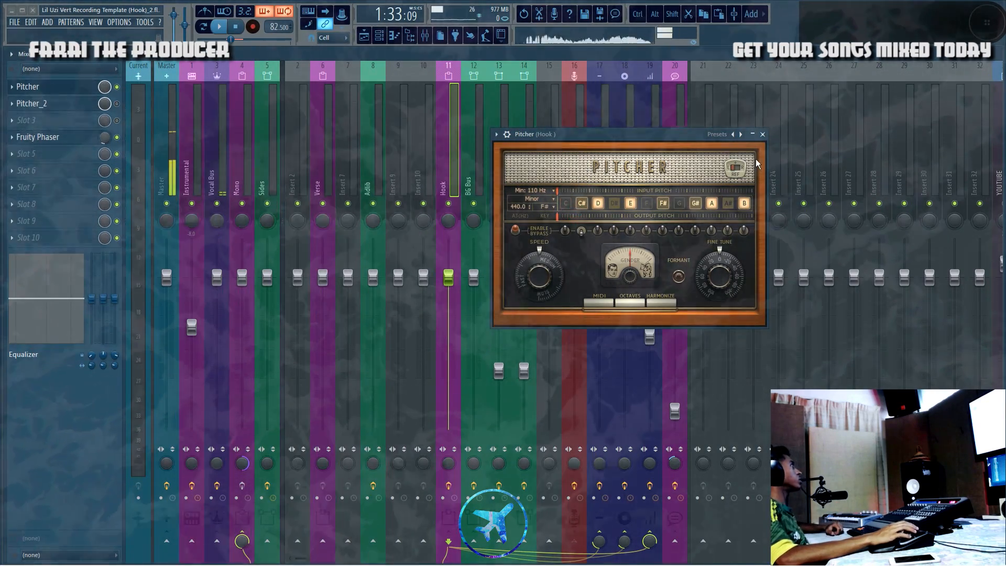
pyautogui.click(565, 203)
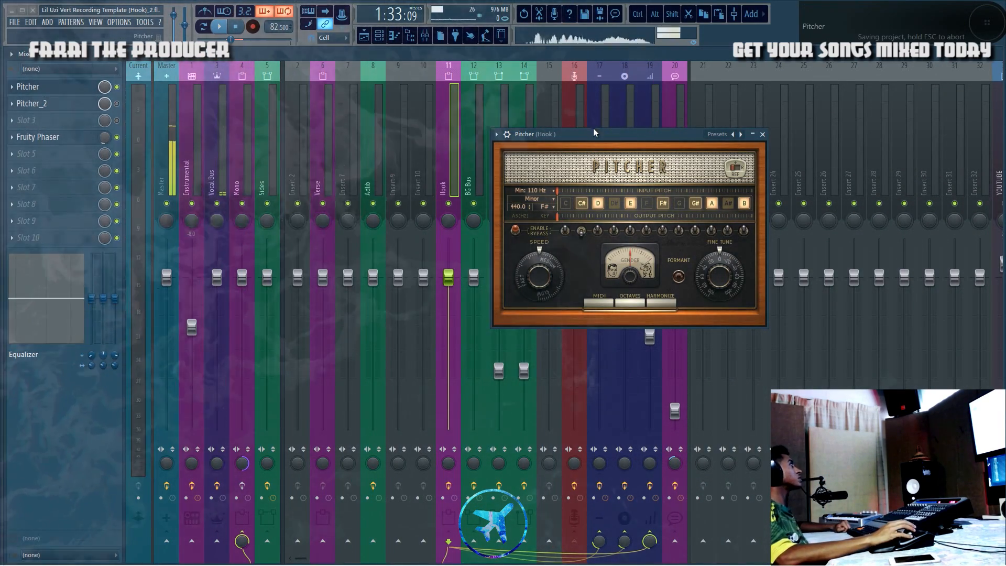
pyautogui.moveTo(593, 133); pyautogui.dragTo(544, 91)
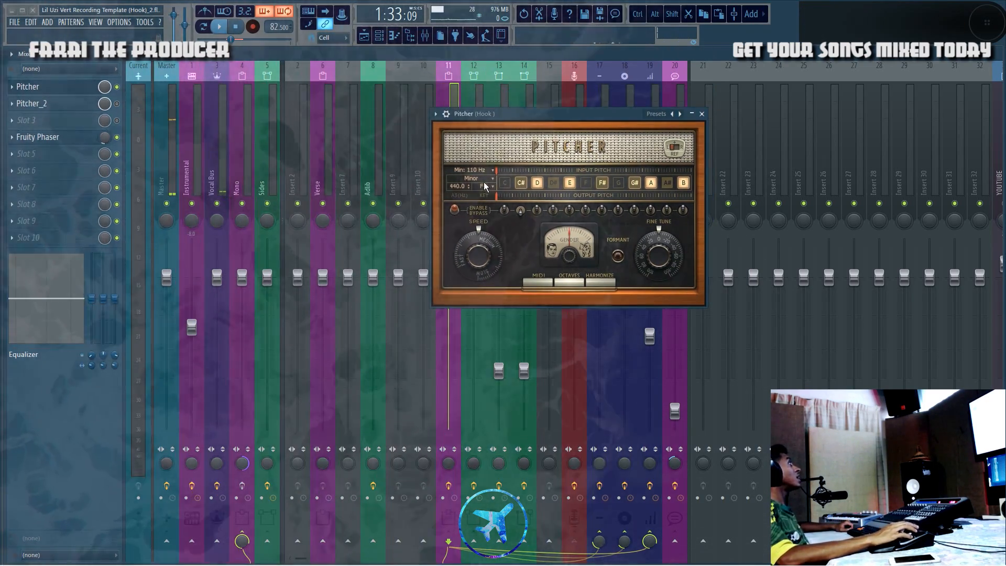
pyautogui.click(471, 178)
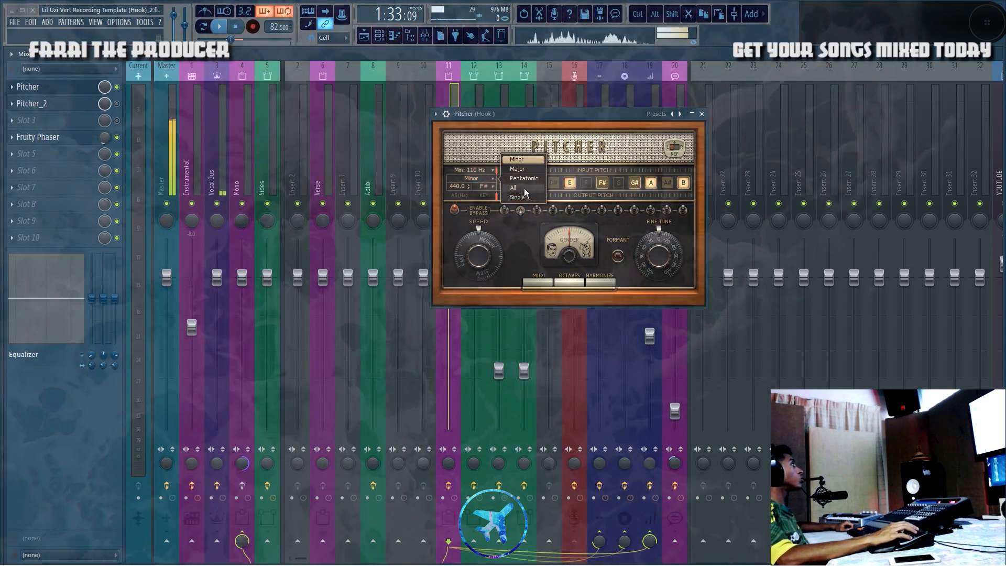
pyautogui.click(514, 187)
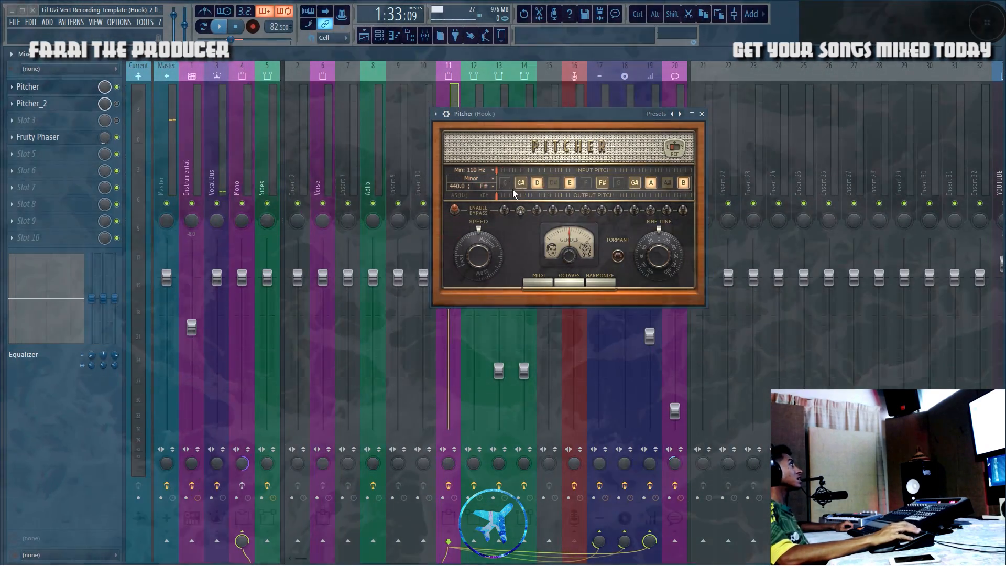